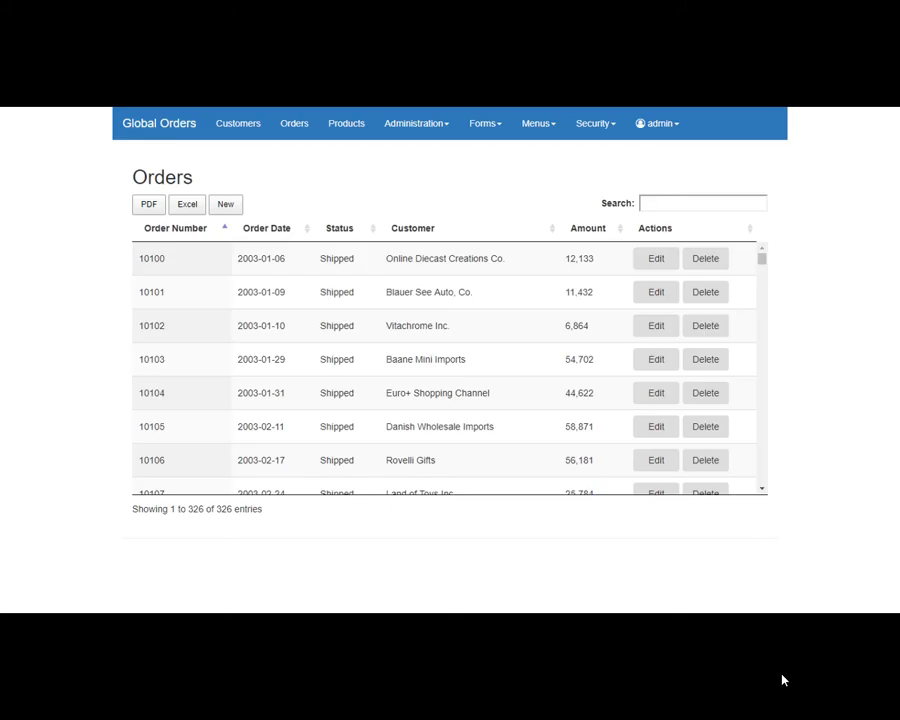
Select the State field of the Customers (Detail) form in the visual form designer.
left_click(656, 292)
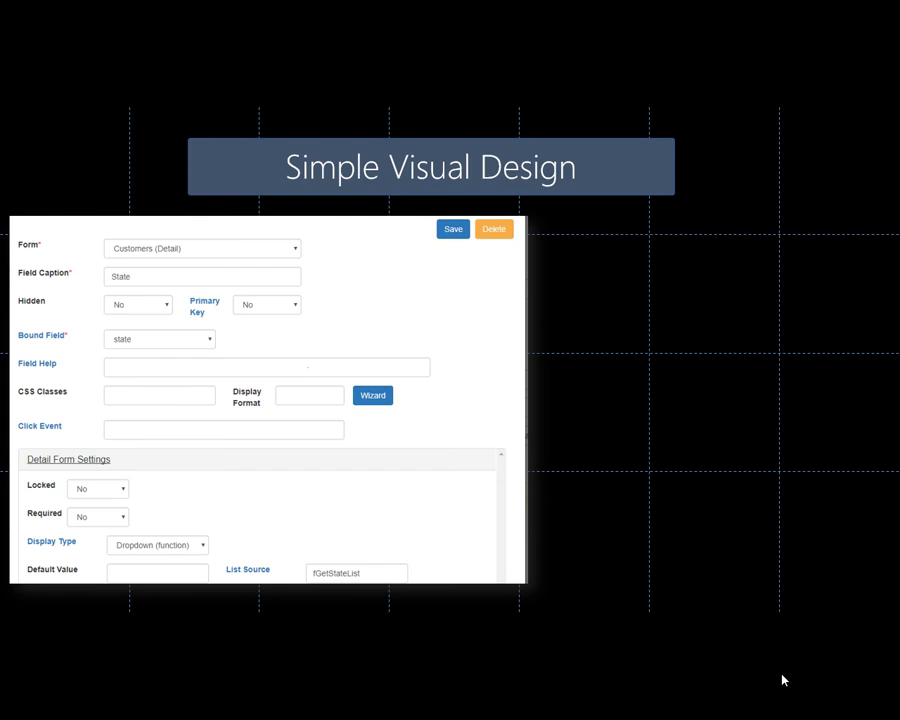
left_click(372, 396)
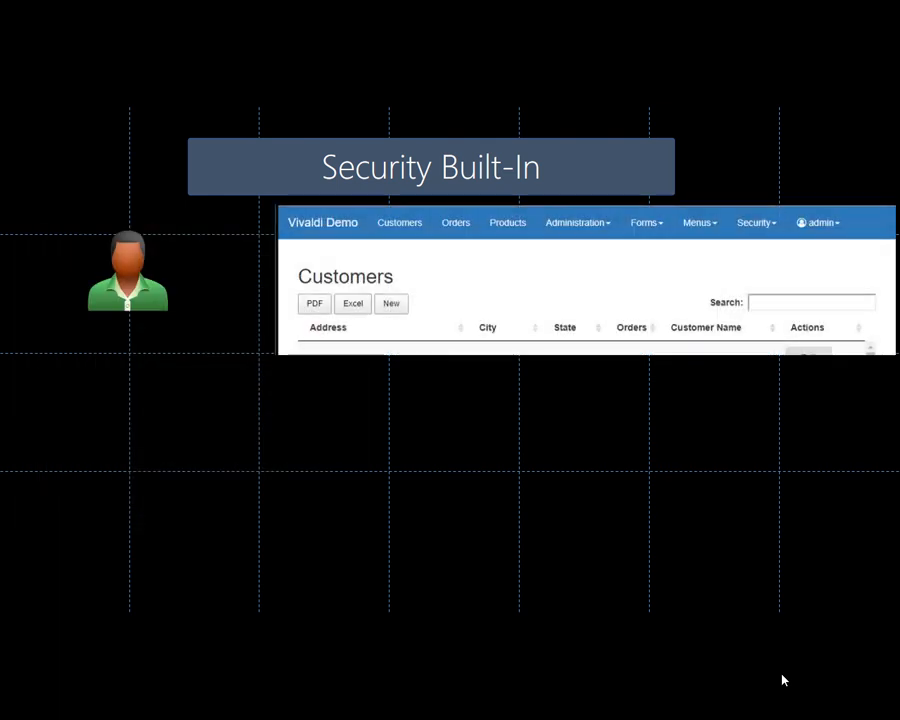
Expand the Security menu listing user, role and form permission options.
left_click(754, 222)
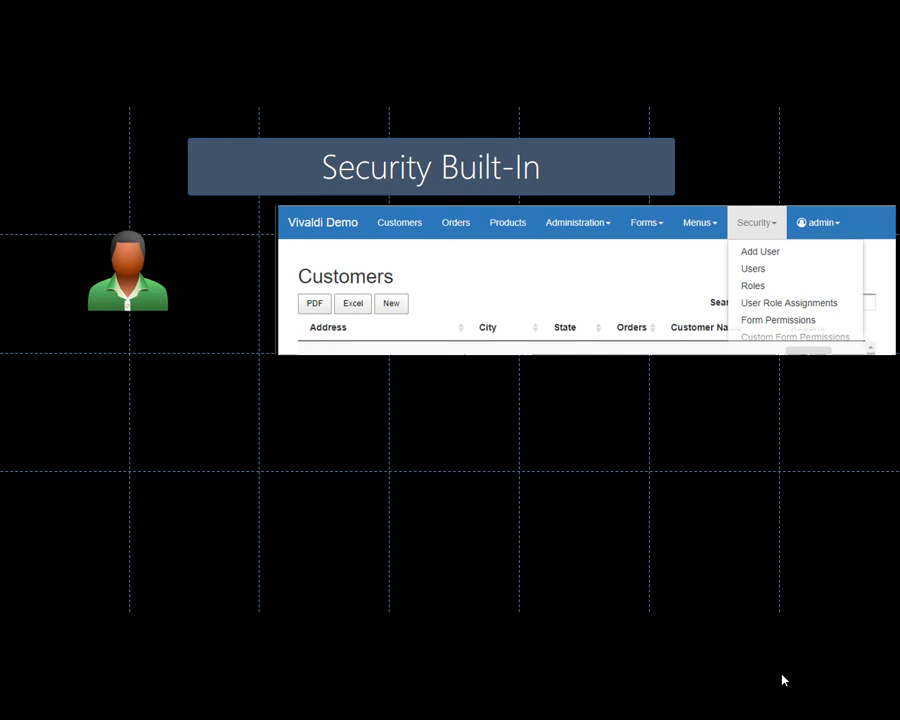